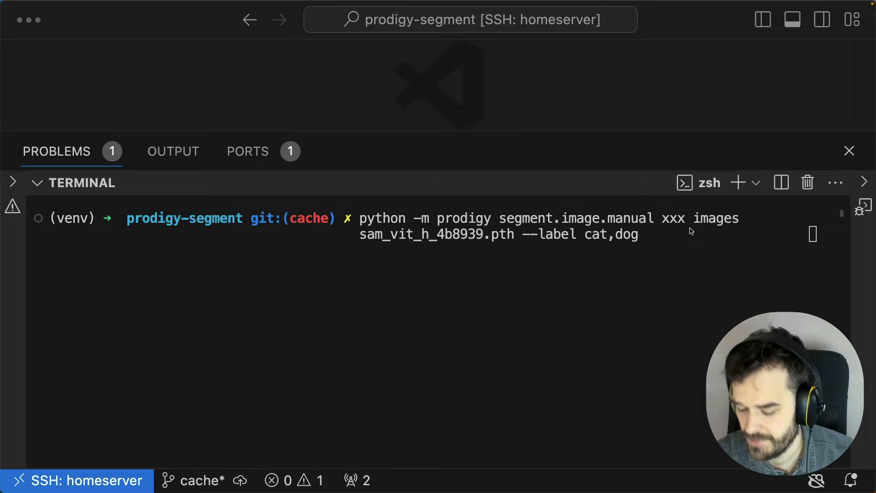
{"action": "mouse_move", "coordinate": [677, 203]}
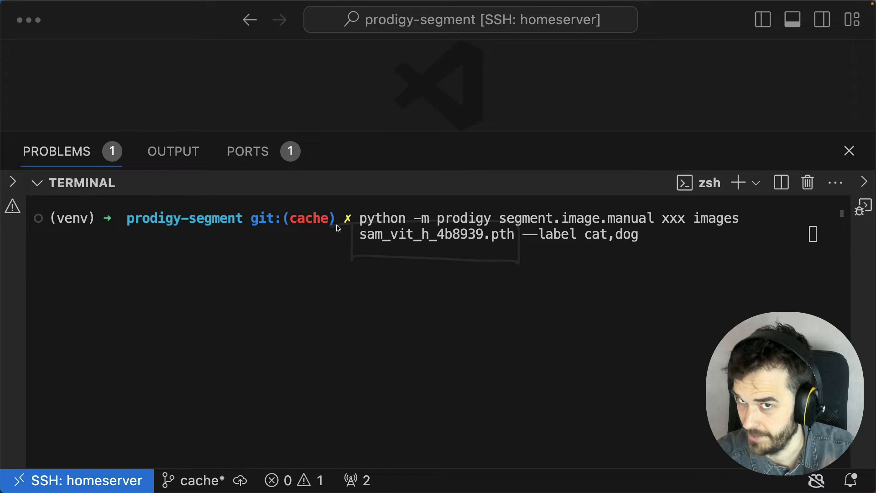
{"action": "mouse_move", "coordinate": [588, 275]}
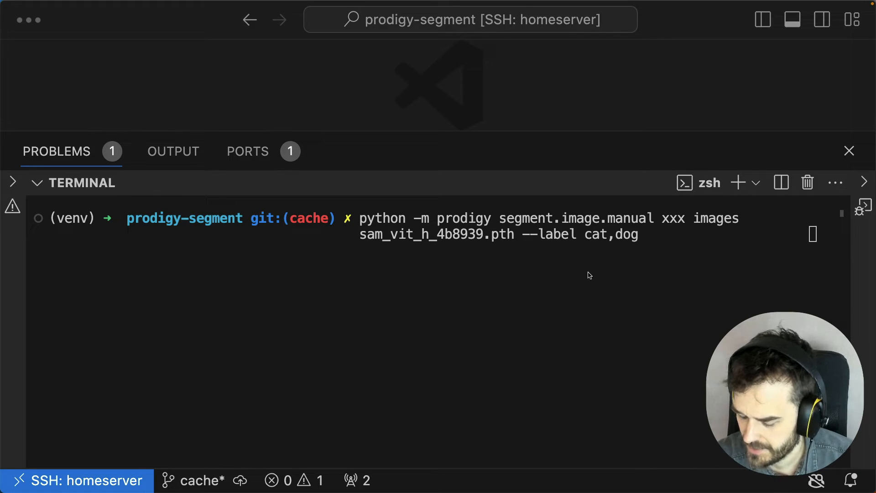
{"action": "mouse_move", "coordinate": [631, 256]}
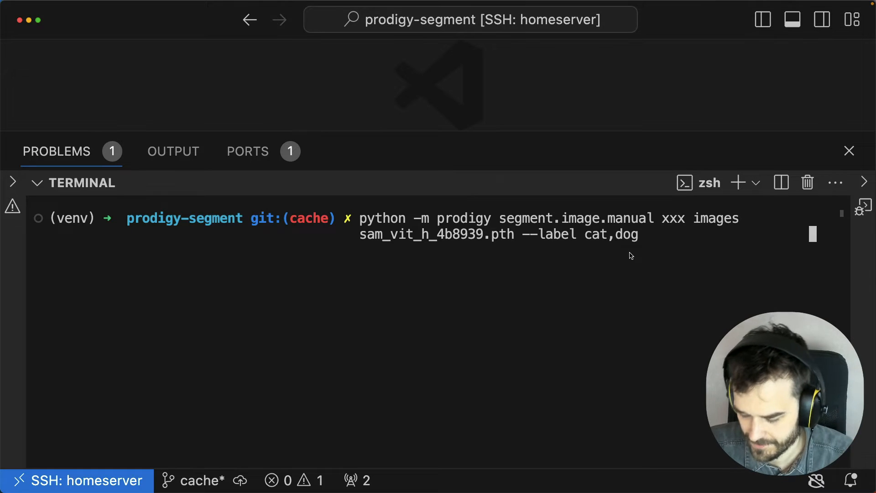
- Launch the Prodigy segmentation task and generate a mask from the cat's labelled box
{"action": "key", "text": "Return"}
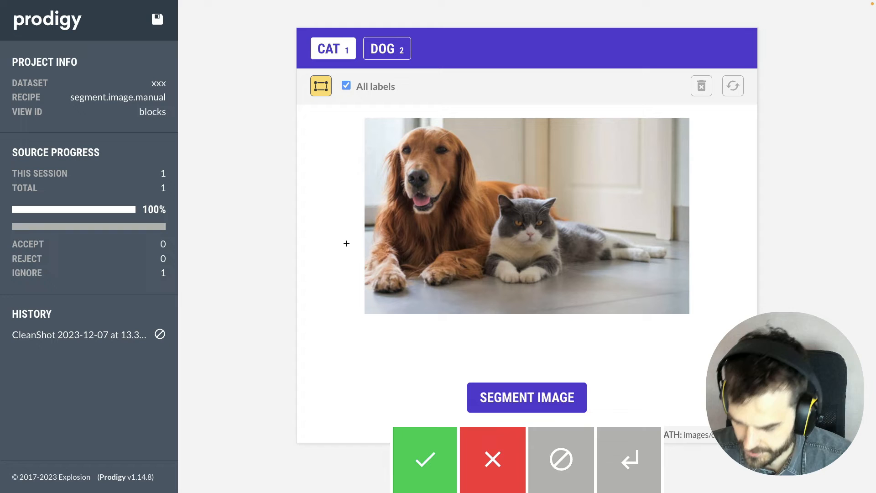
{"action": "mouse_move", "coordinate": [475, 183]}
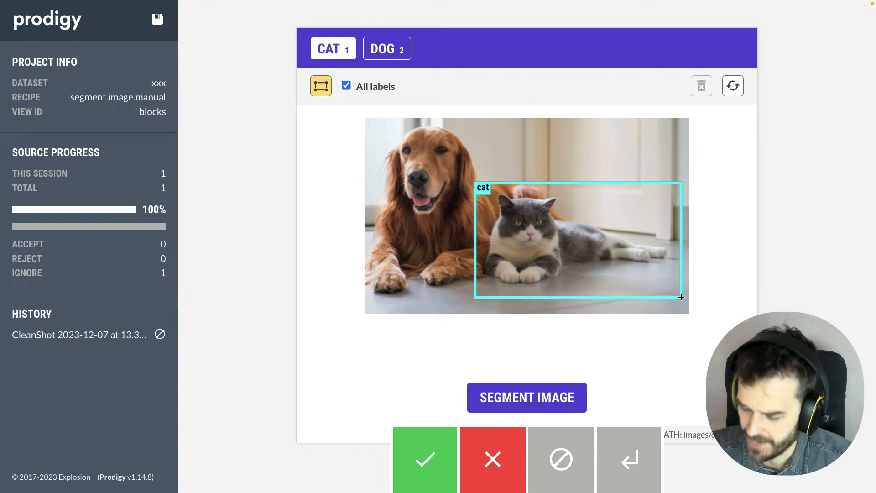
{"action": "mouse_move", "coordinate": [465, 309]}
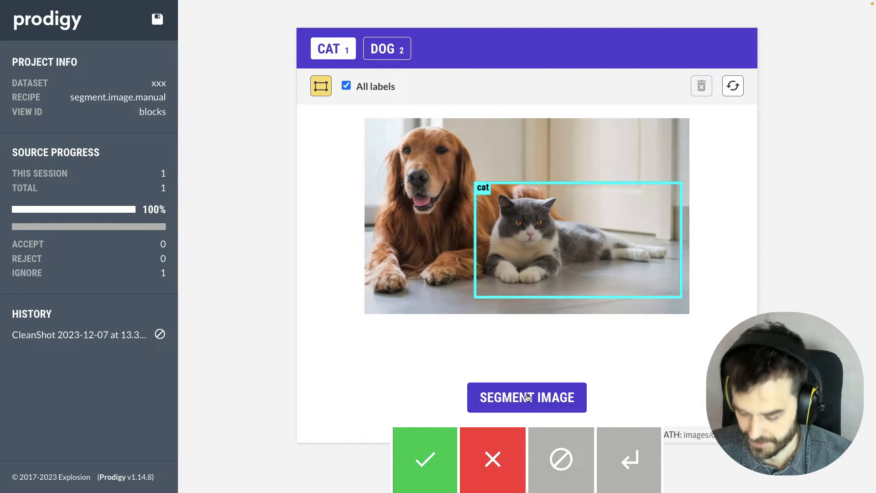
{"action": "left_click", "coordinate": [525, 398]}
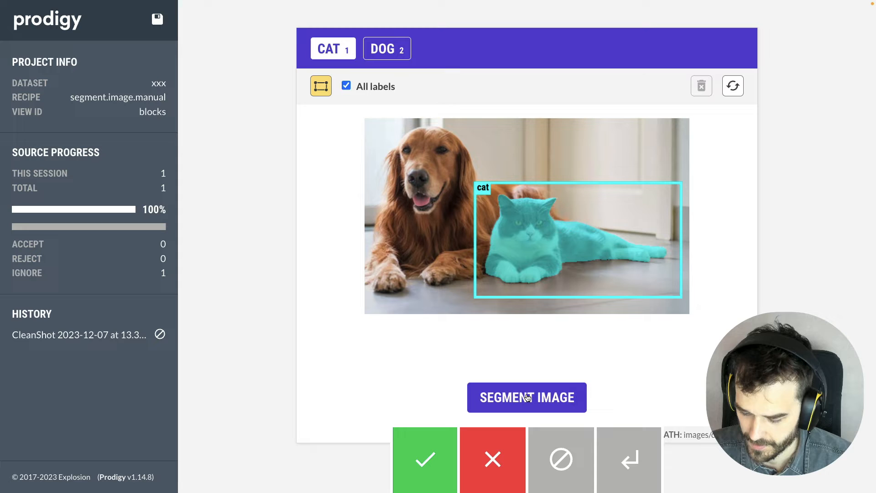
{"action": "mouse_move", "coordinate": [439, 388]}
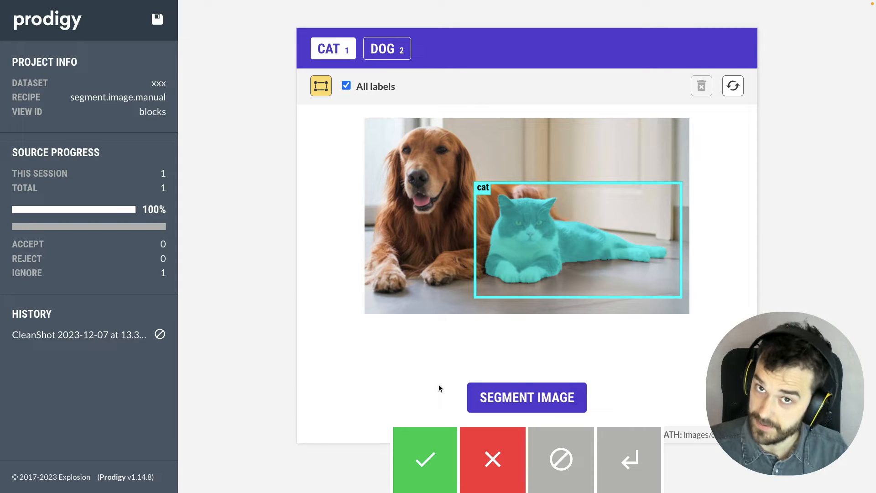
{"action": "mouse_move", "coordinate": [475, 328]}
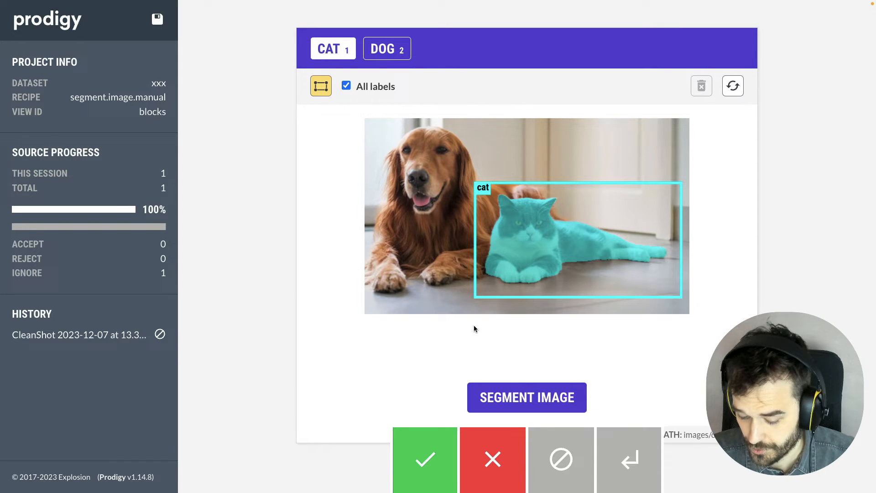
{"action": "mouse_move", "coordinate": [587, 253]}
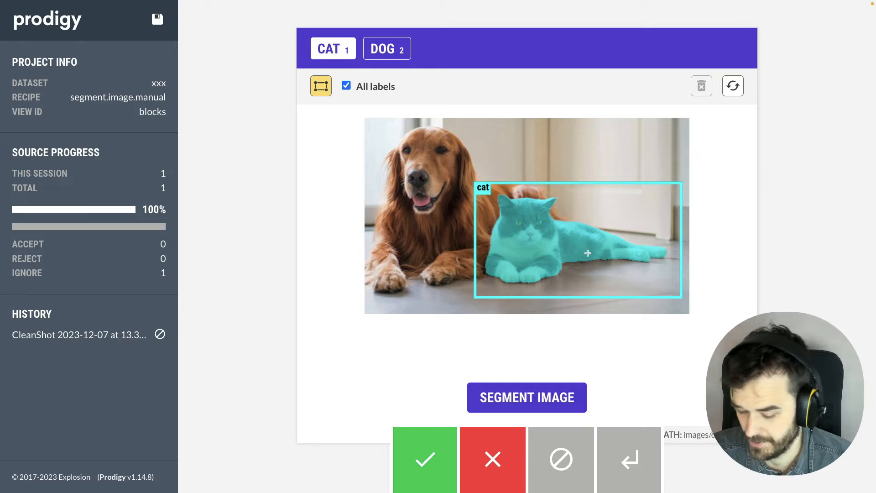
{"action": "mouse_move", "coordinate": [530, 257]}
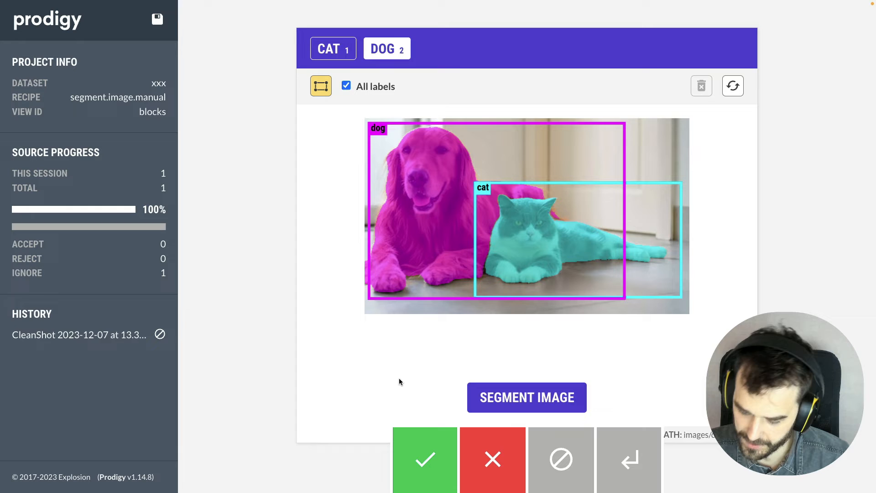
{"action": "mouse_move", "coordinate": [433, 259]}
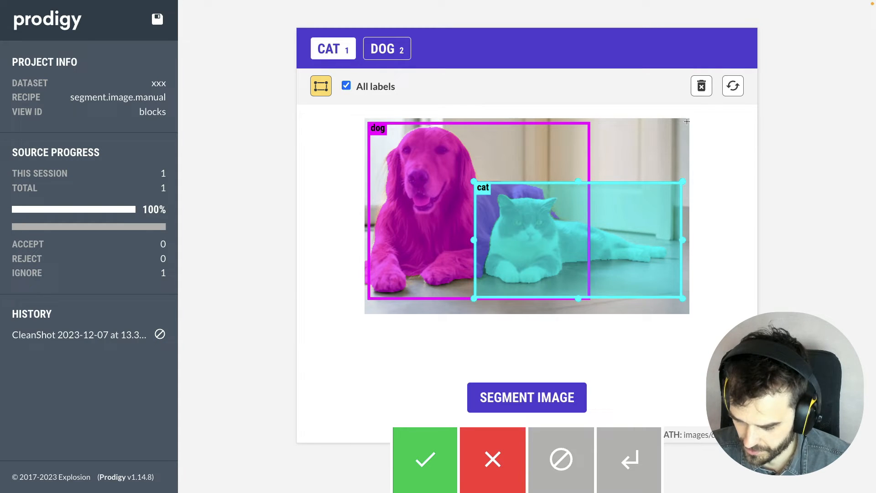
- Tighten the cat's bounding box and regenerate the segmentation masks from the updated boxes
{"action": "left_click", "coordinate": [701, 86]}
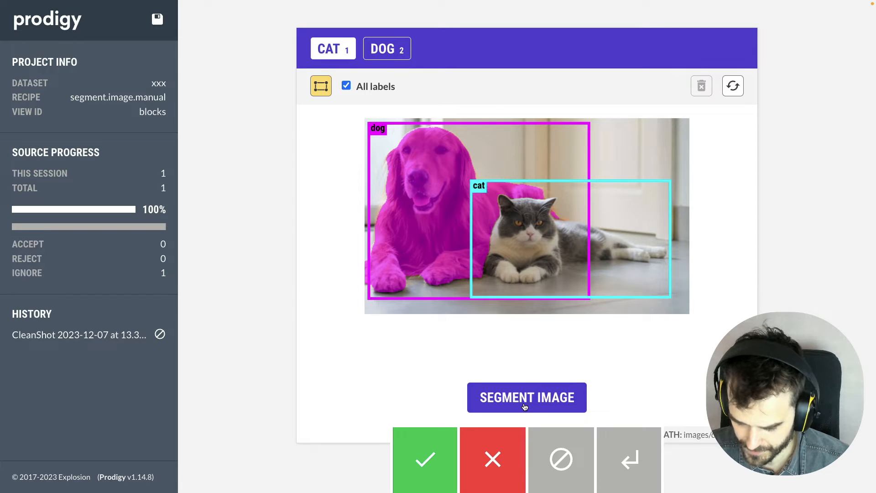
{"action": "left_click", "coordinate": [525, 398]}
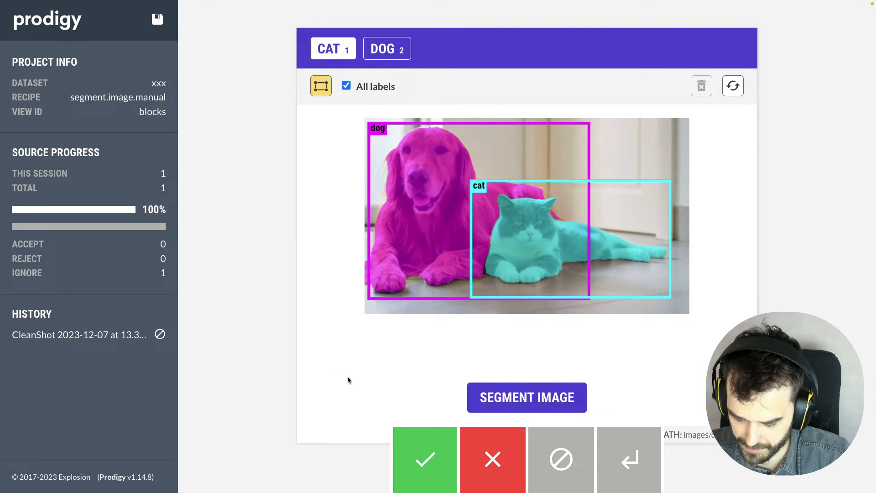
{"action": "left_click", "coordinate": [425, 459]}
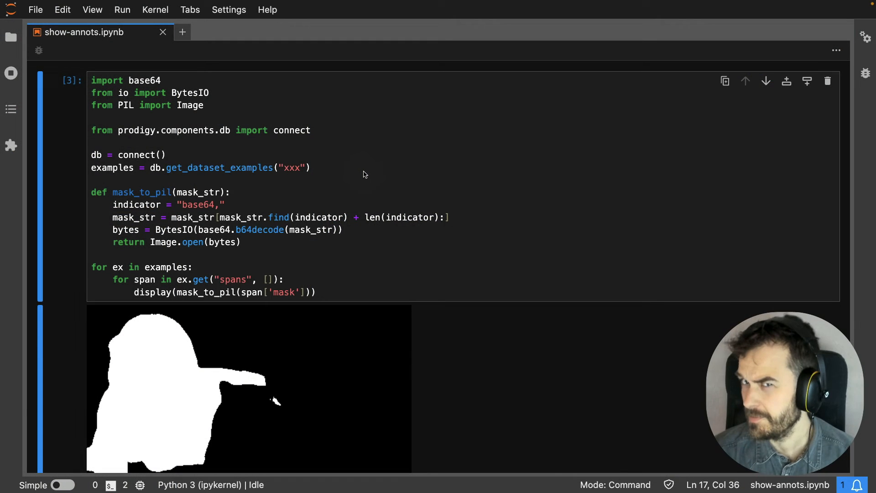
{"action": "mouse_move", "coordinate": [304, 147]}
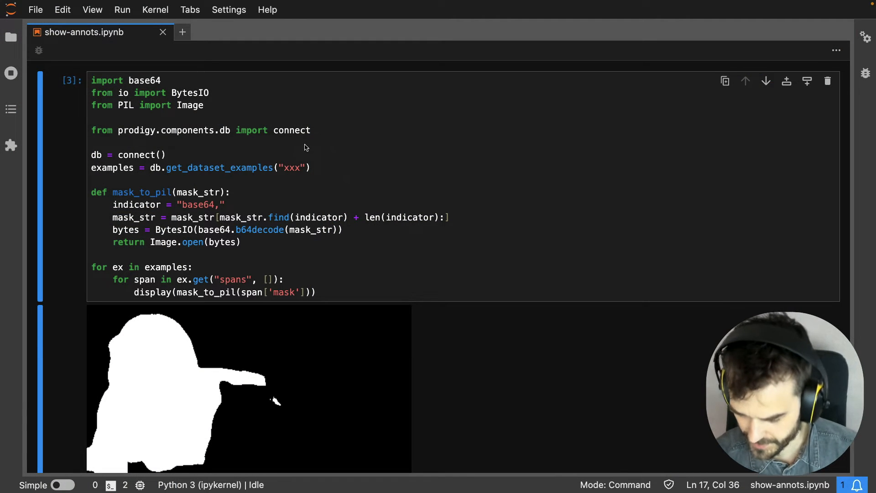
{"action": "mouse_move", "coordinate": [294, 185]}
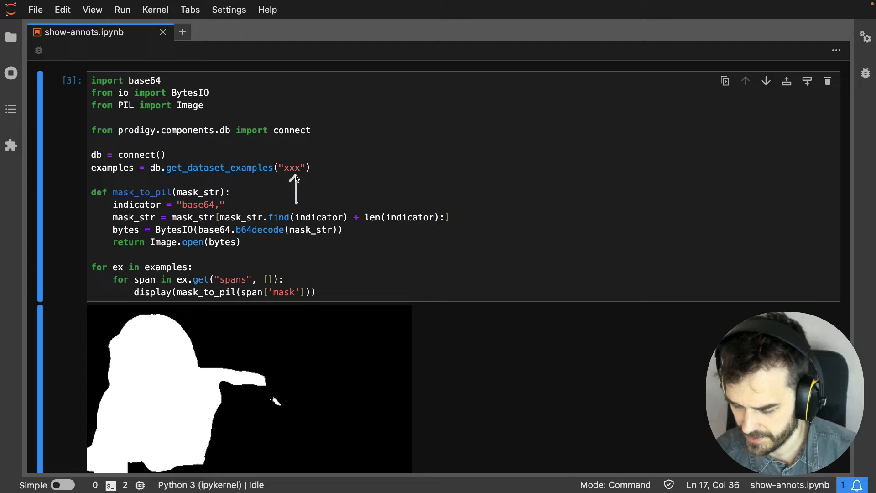
{"action": "mouse_move", "coordinate": [302, 180]}
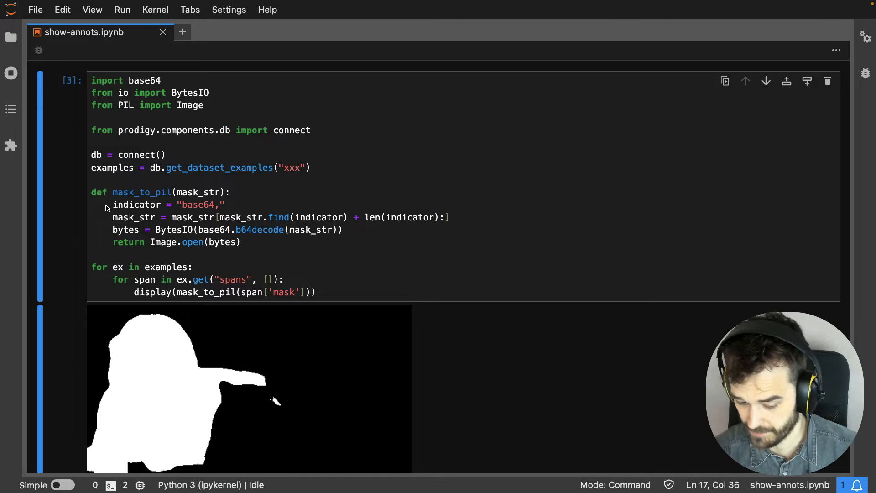
{"action": "mouse_move", "coordinate": [161, 179]}
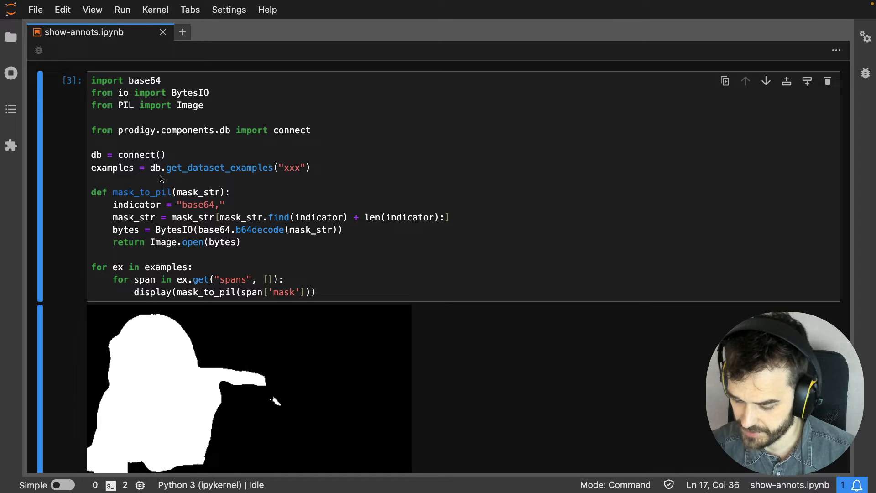
{"action": "mouse_move", "coordinate": [260, 178]}
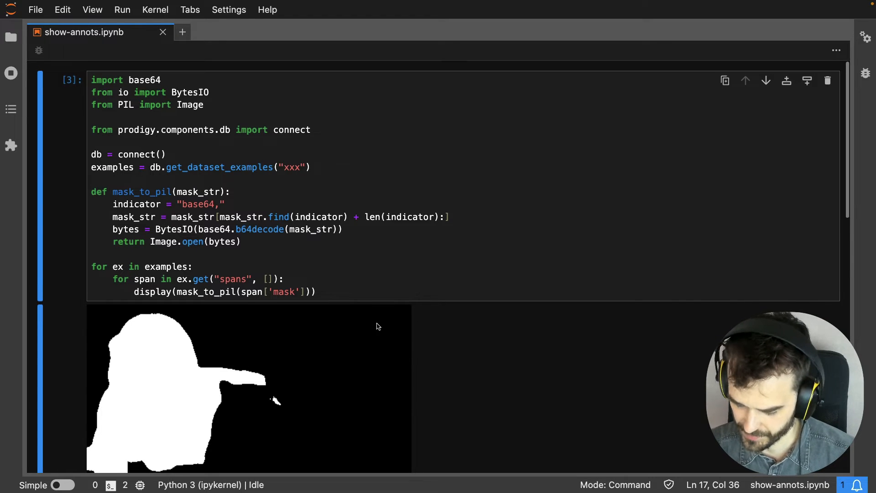
{"action": "scroll", "scroll_direction": "down", "scroll_amount": 3}
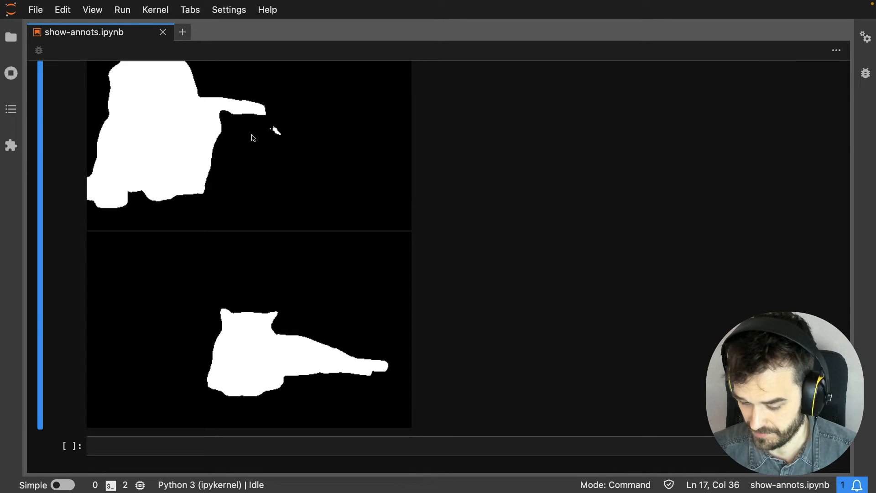
{"action": "scroll", "scroll_direction": "up", "scroll_amount": 3}
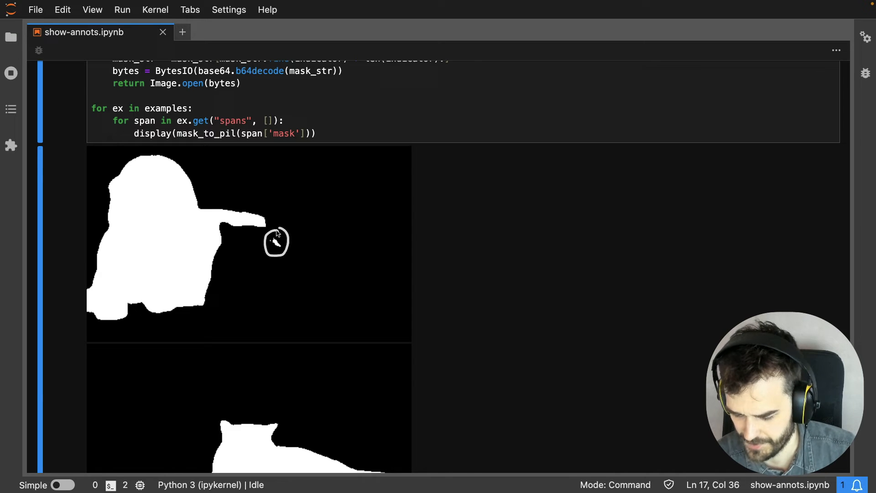
{"action": "mouse_move", "coordinate": [290, 433]}
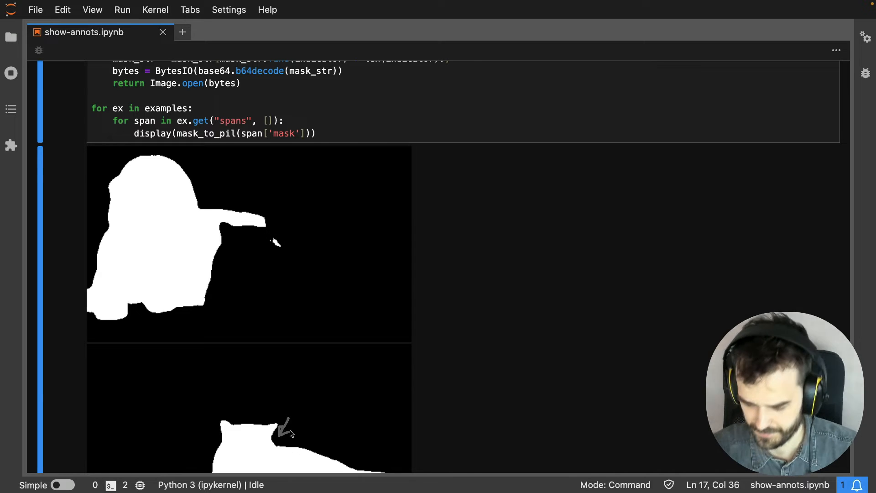
{"action": "scroll", "scroll_direction": "up", "scroll_amount": 3}
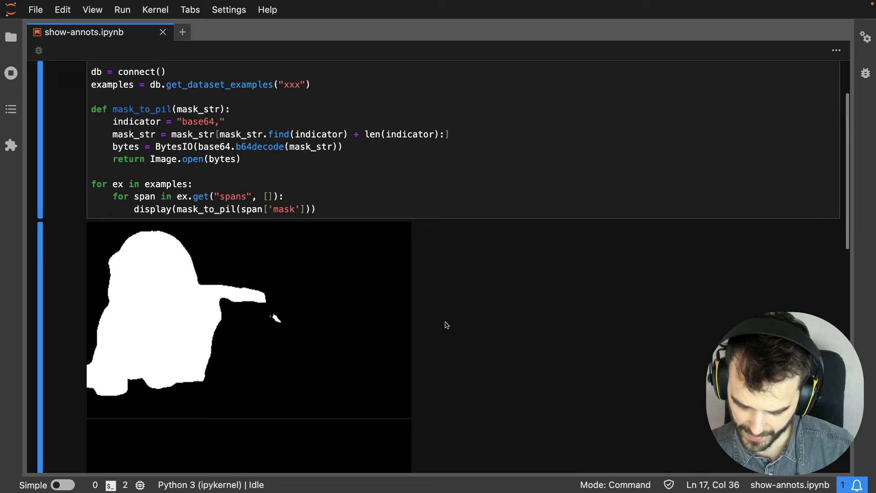
{"action": "scroll", "scroll_direction": "up", "scroll_amount": 3}
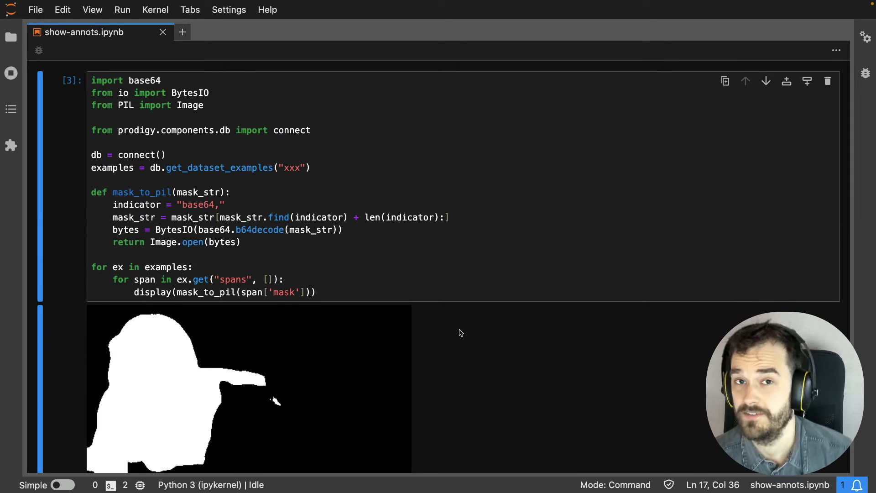
{"action": "mouse_move", "coordinate": [92, 316]}
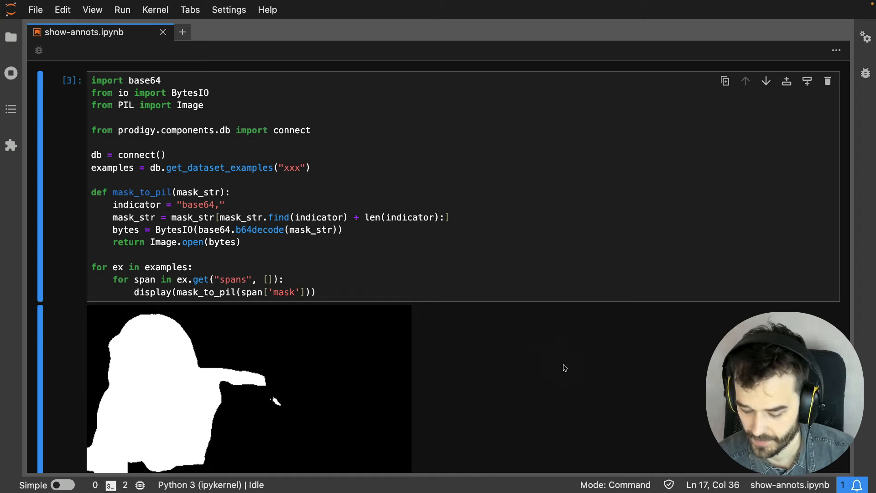
{"action": "mouse_move", "coordinate": [538, 178]}
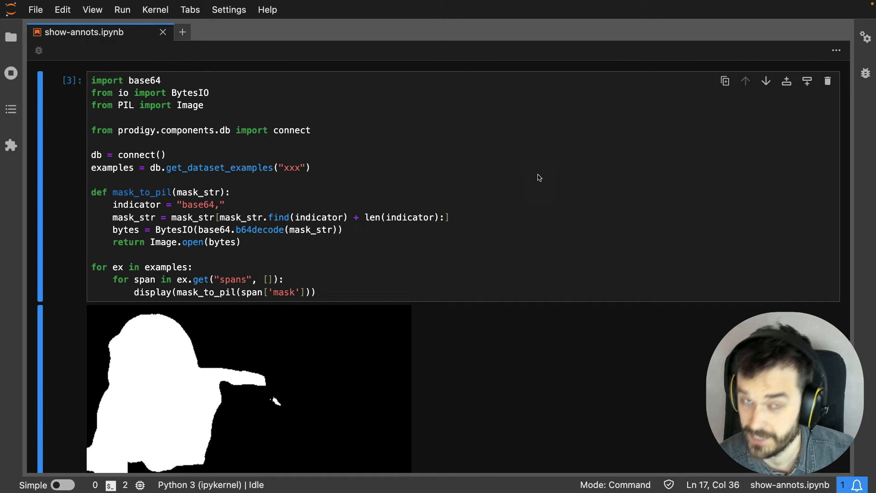
{"action": "mouse_move", "coordinate": [510, 195]}
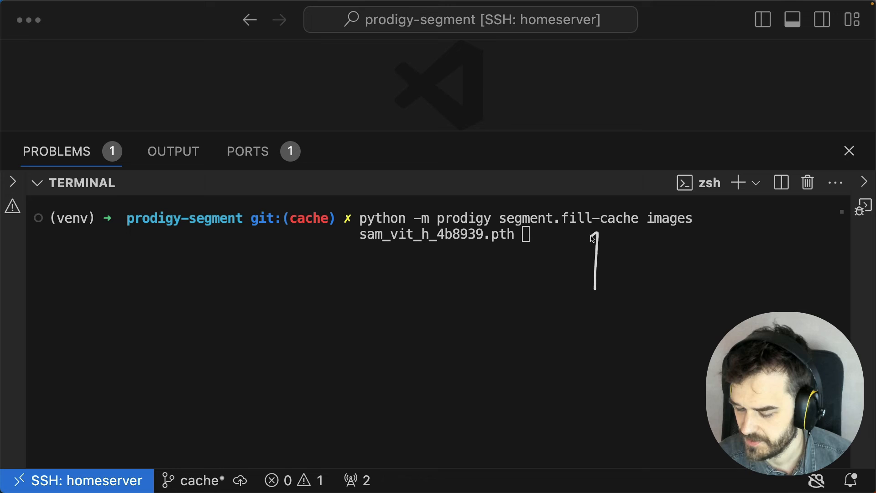
{"action": "mouse_move", "coordinate": [501, 315]}
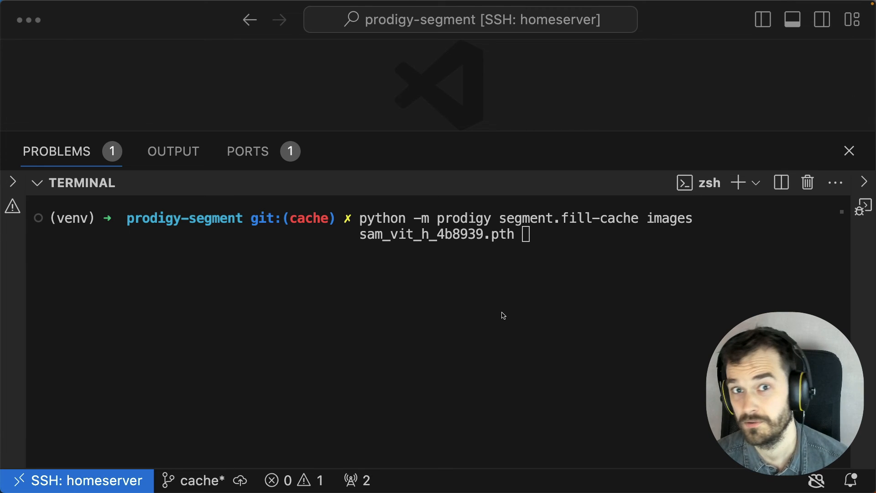
{"action": "mouse_move", "coordinate": [595, 217]}
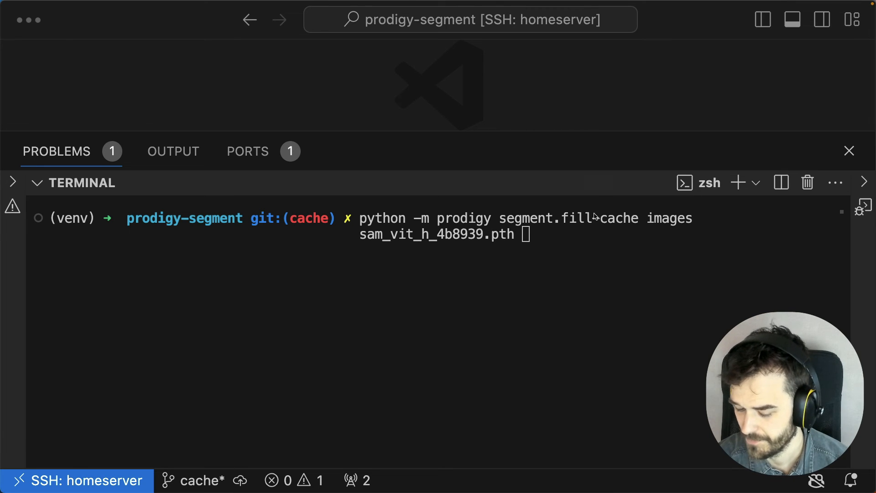
{"action": "mouse_move", "coordinate": [602, 235]}
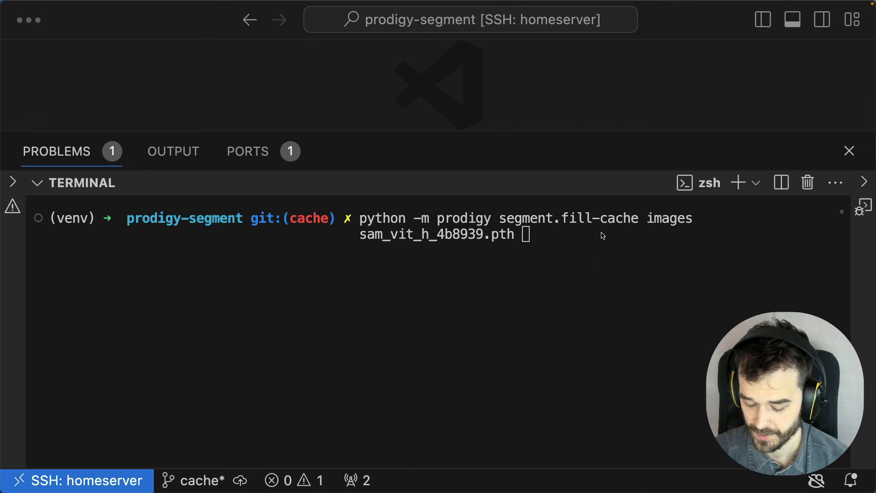
{"action": "mouse_move", "coordinate": [595, 261]}
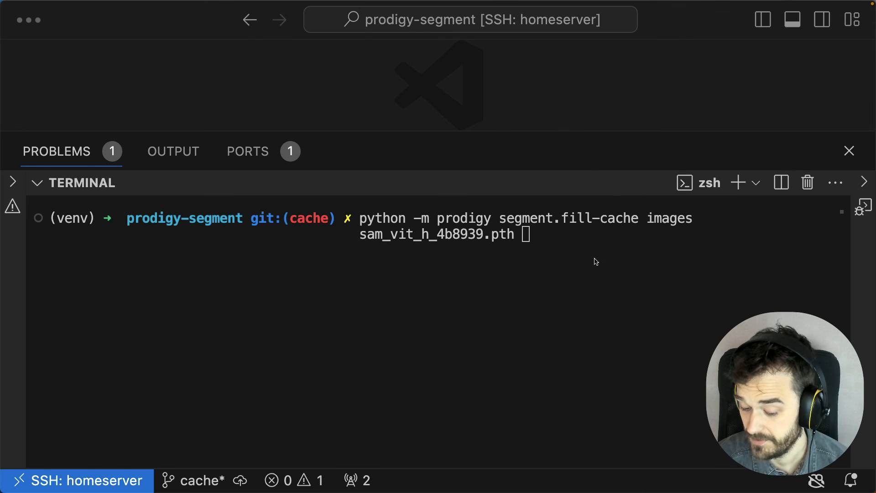